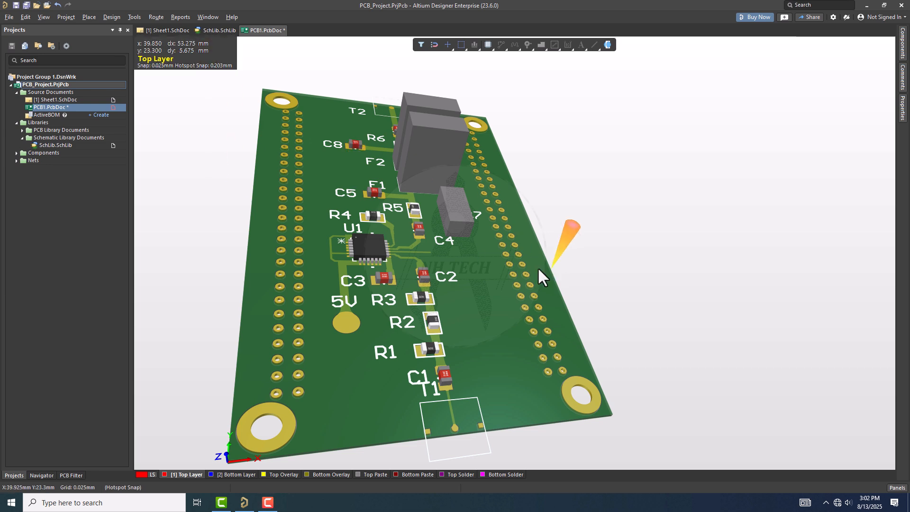
Bring up the View menu options while the board is in 3D layout mode.
click(43, 16)
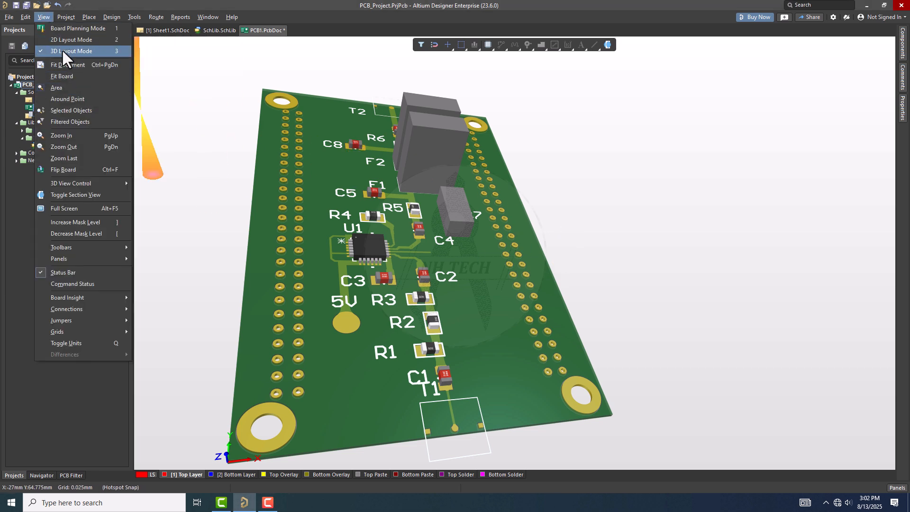
Switch to 2D layout and inspect pad N1, then a C4 pad (net NetC4_1), in millimetres.
click(71, 40)
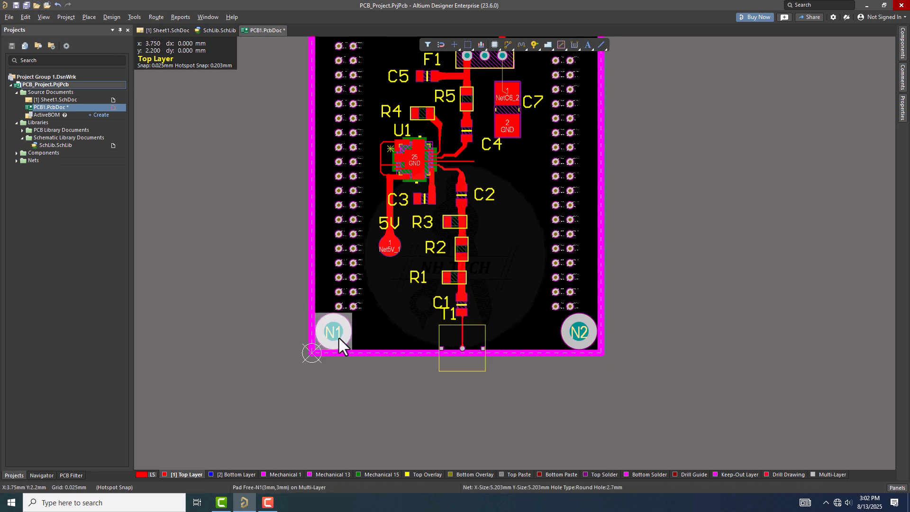
click(332, 331)
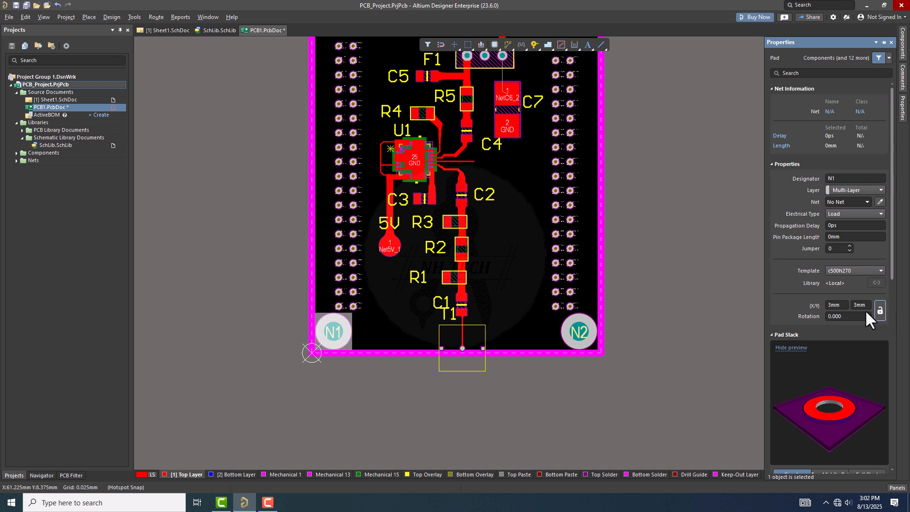
click(444, 209)
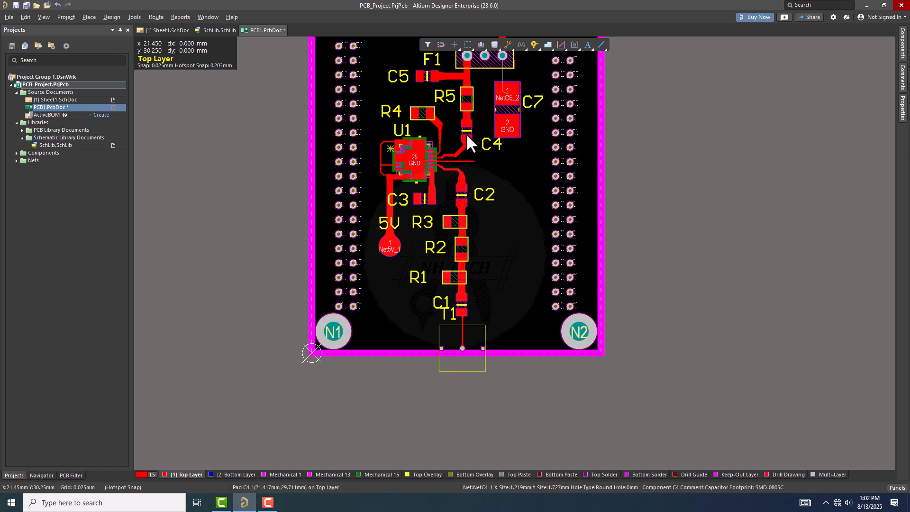
click(467, 140)
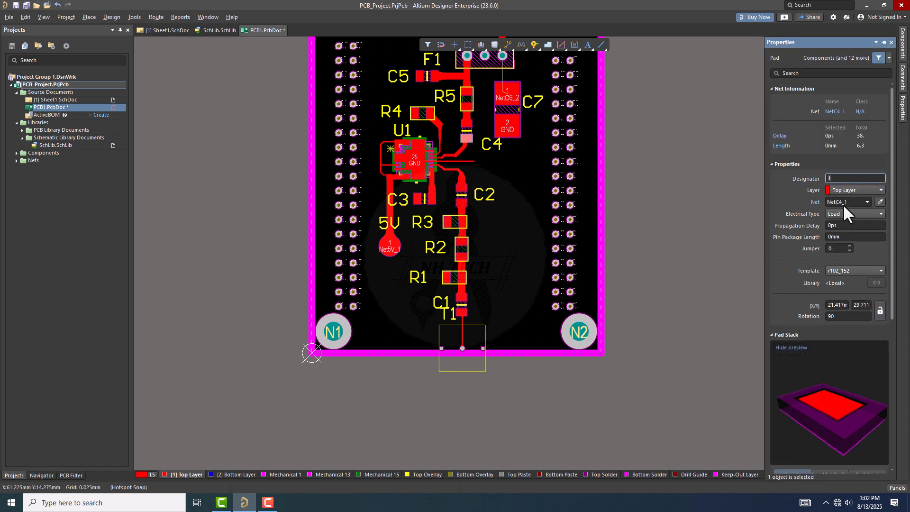
mouse_move(689, 275)
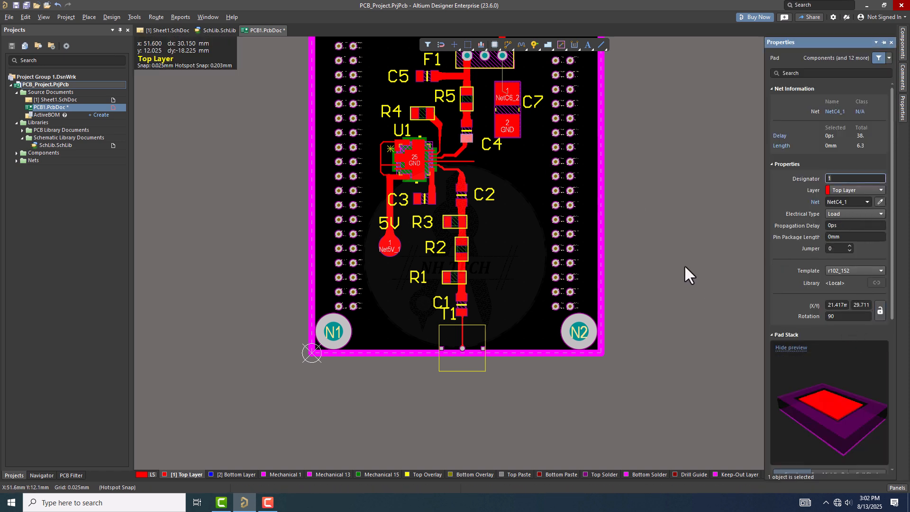
Check a via's diameter in millimetres, clear the selection and bring up the Edit commands.
key(q)
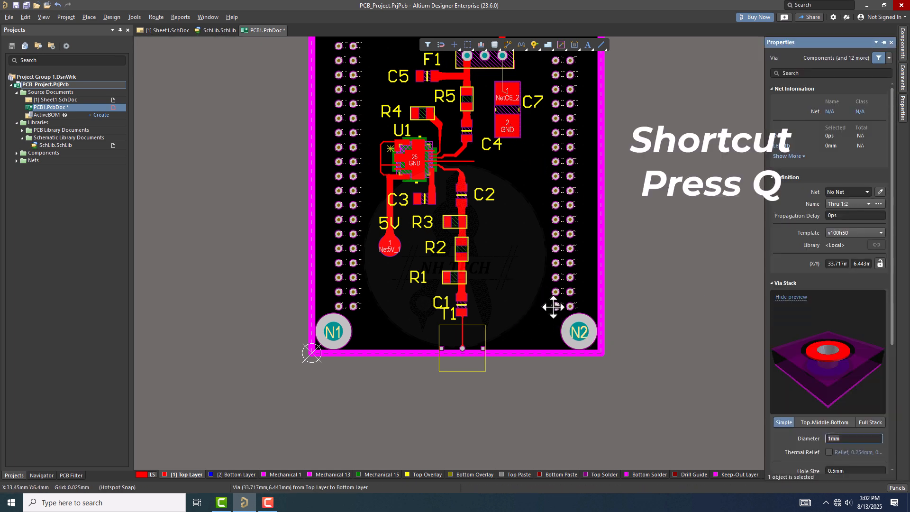
scroll(down, 3)
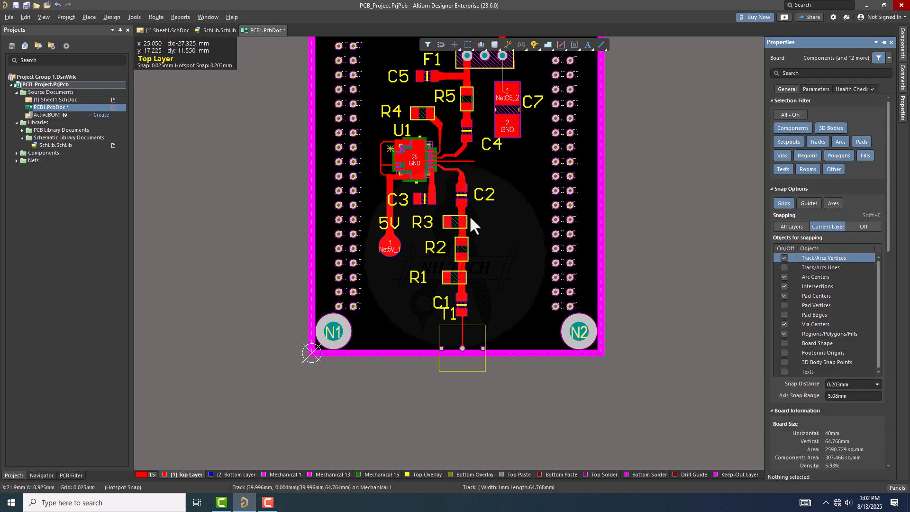
click(25, 16)
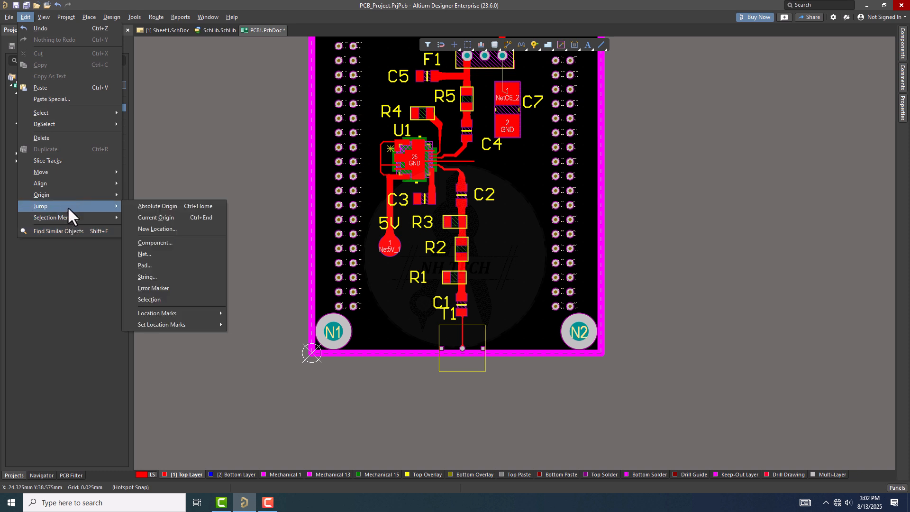
Toggle the board's displayed units from millimetres to mils via View > Toggle Units.
click(43, 16)
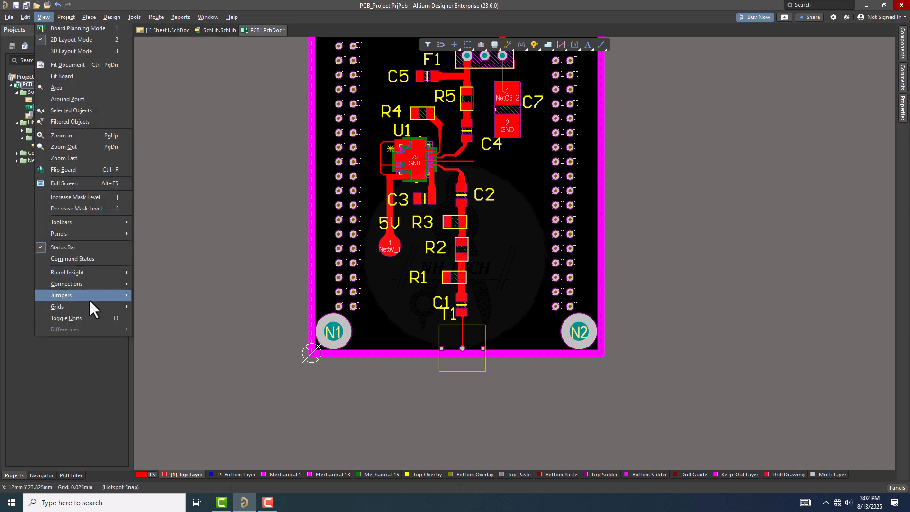
mouse_move(65, 317)
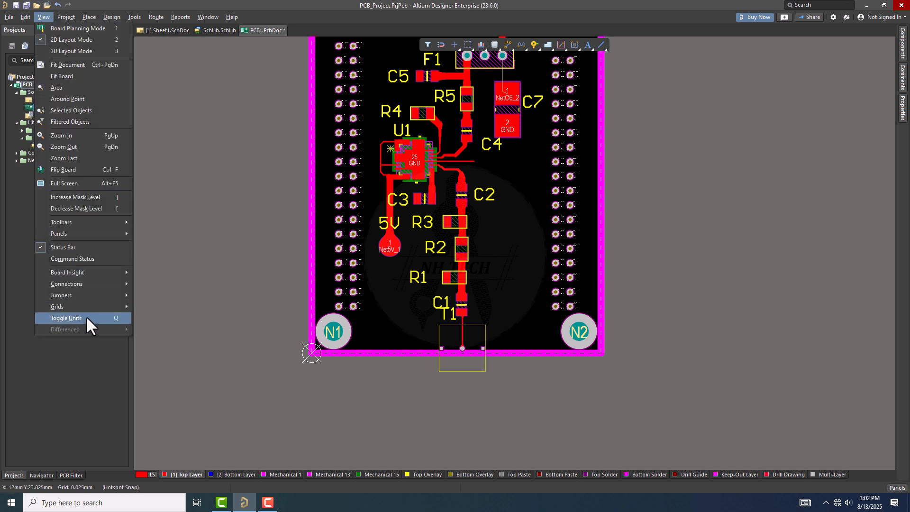
click(65, 318)
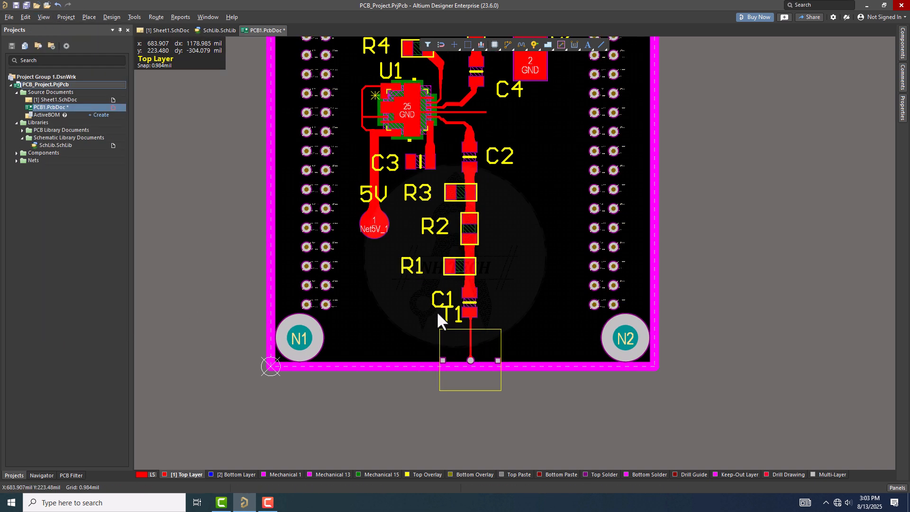
click(624, 339)
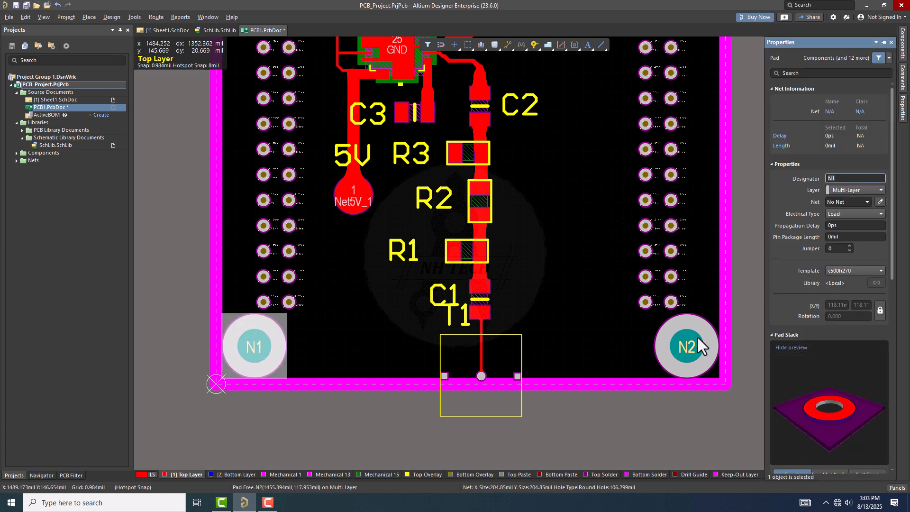
mouse_move(897, 307)
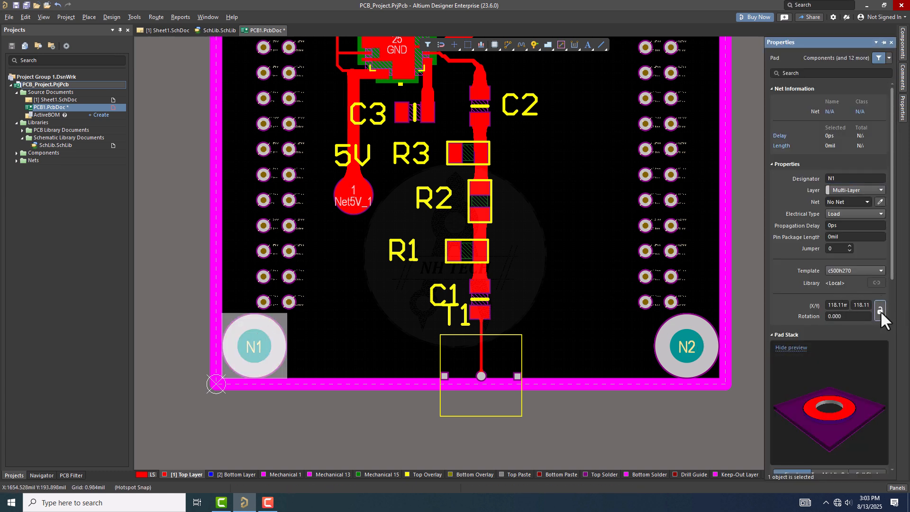
click(880, 310)
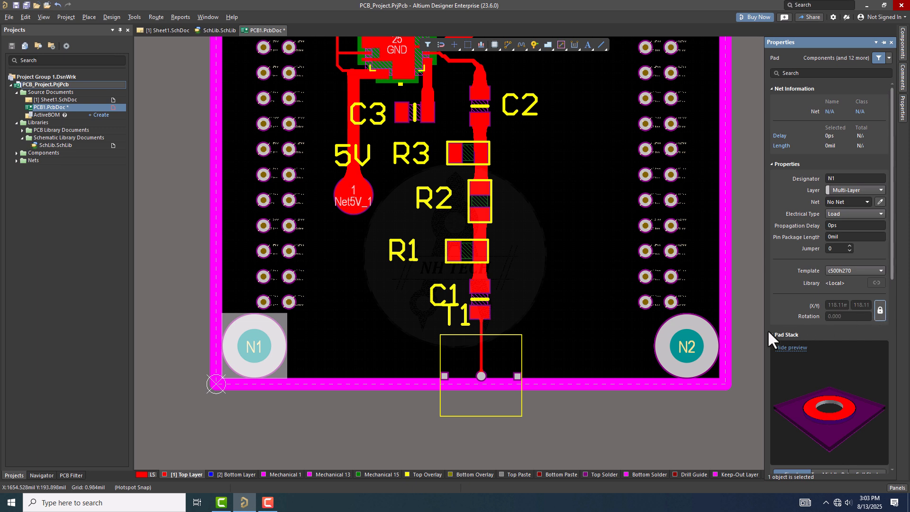
mouse_move(580, 324)
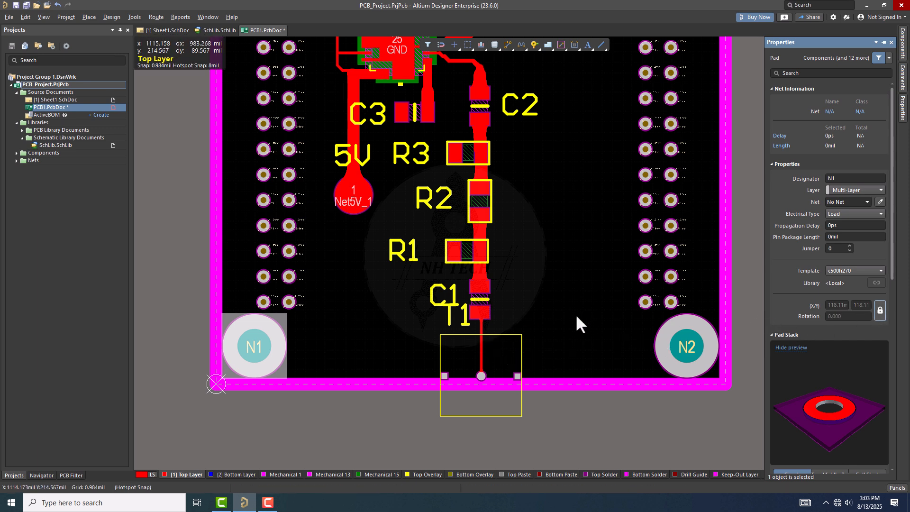
click(645, 303)
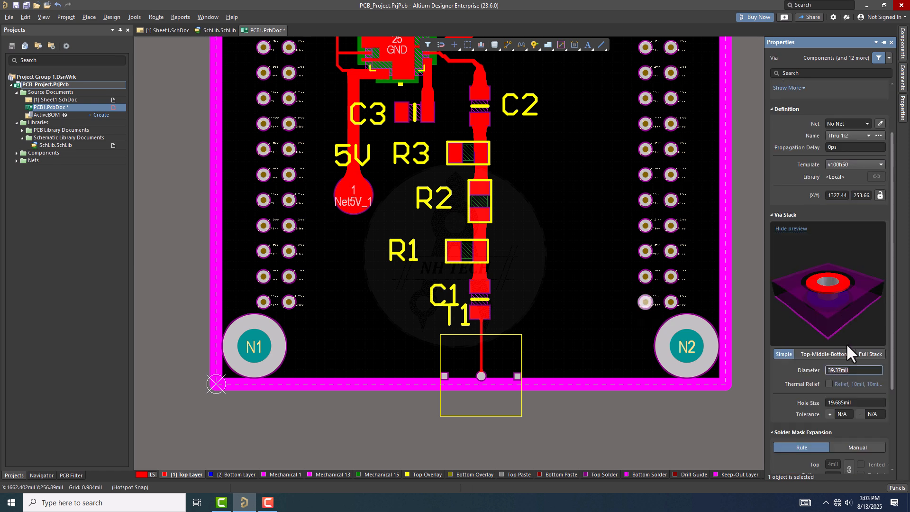
scroll(down, 3)
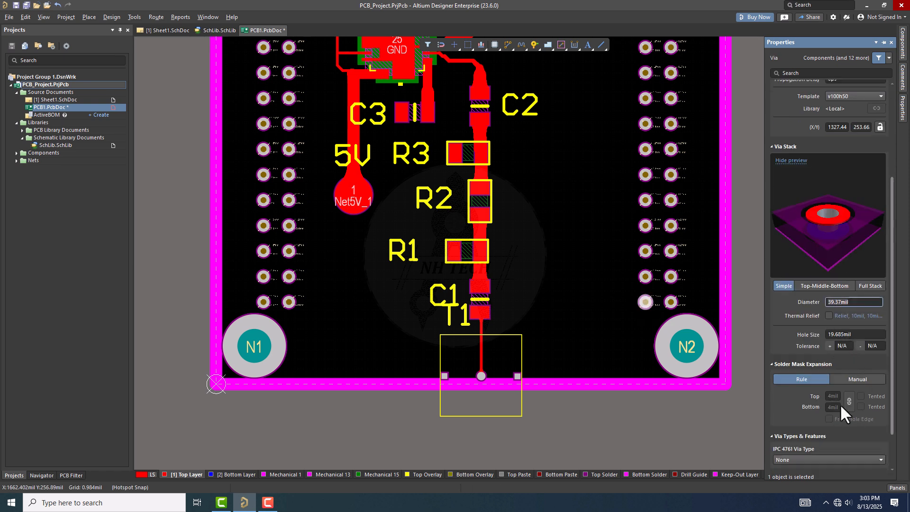
click(388, 150)
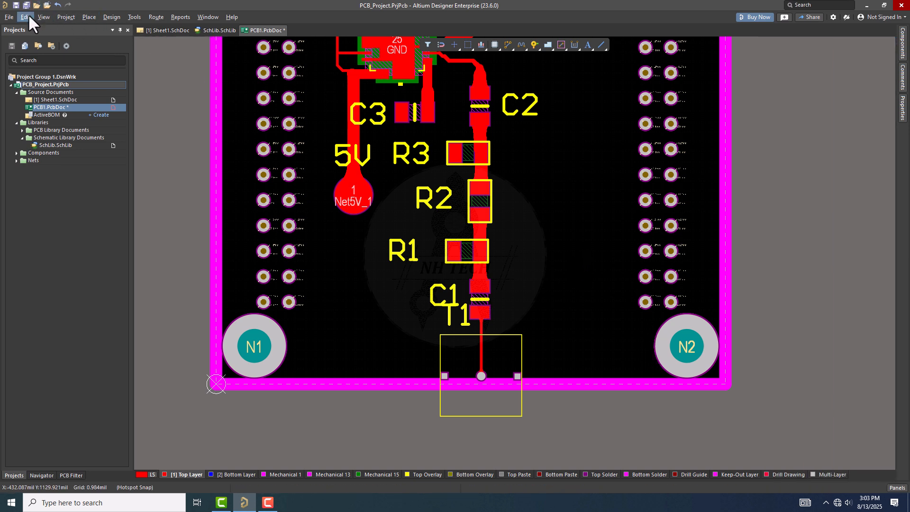
Return units to millimetres, confirm pad N1 reads 3mm, and show the board in 3D.
click(44, 16)
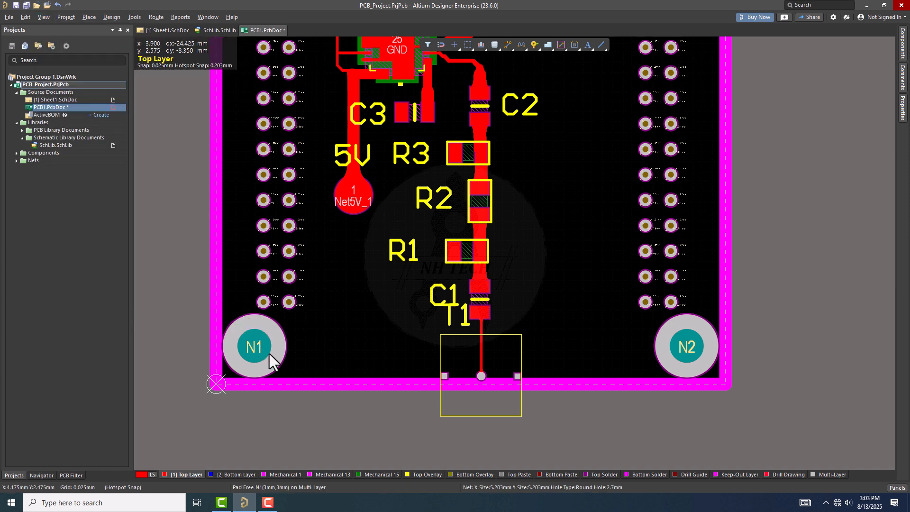
click(254, 346)
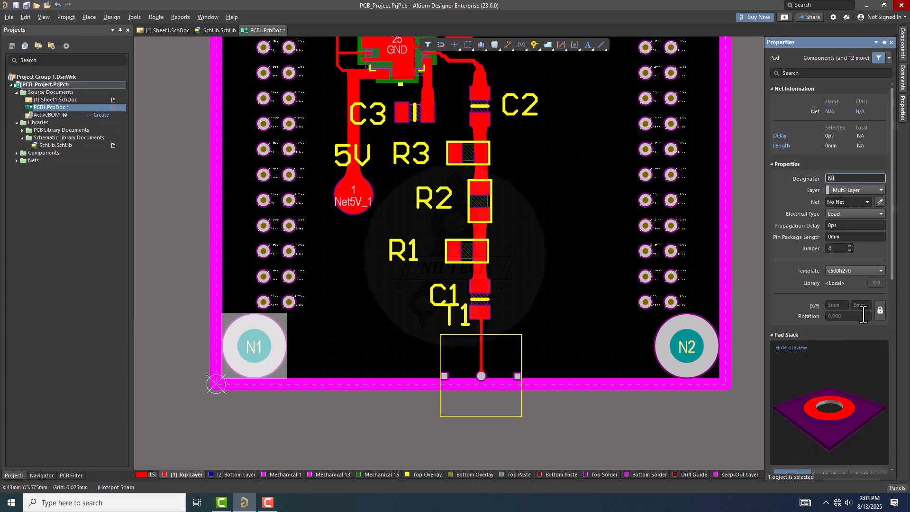
click(195, 253)
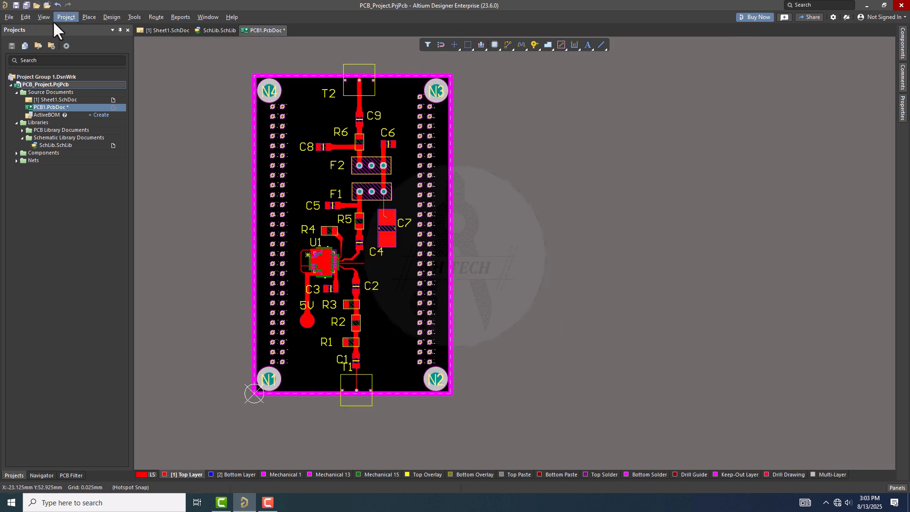
key(3)
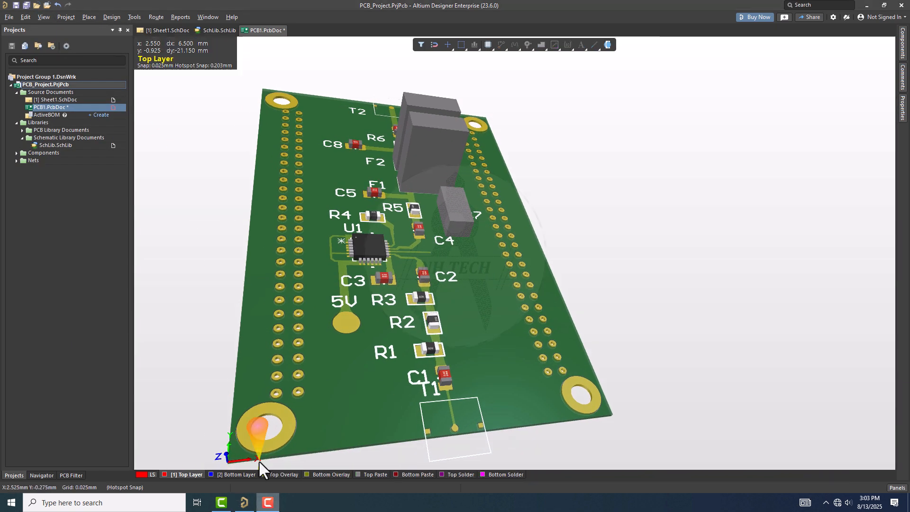